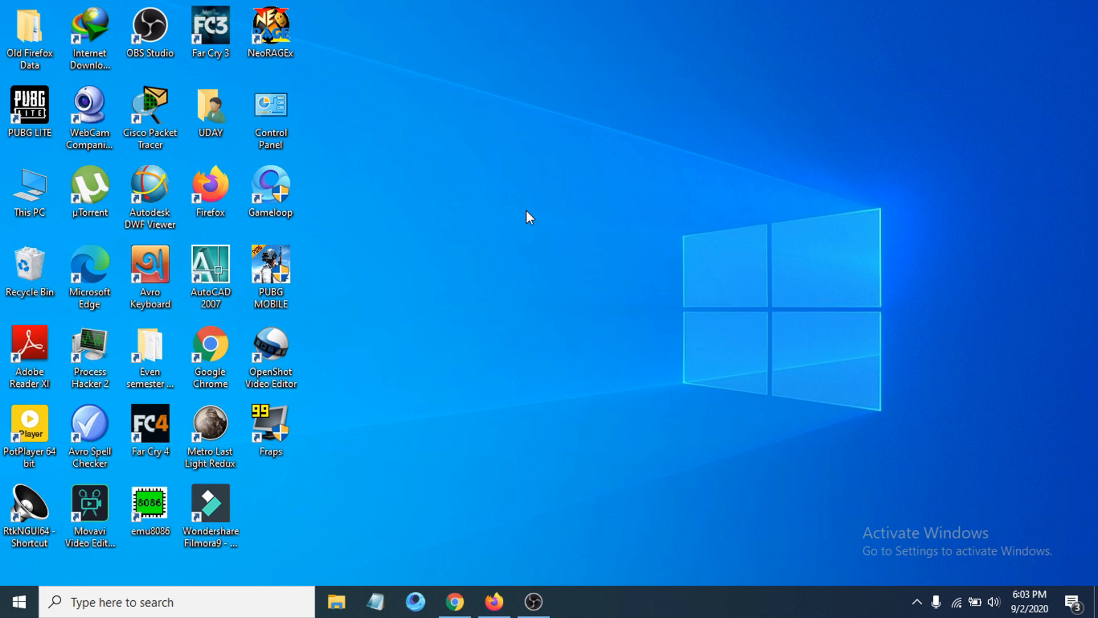
pyautogui.moveTo(568, 249)
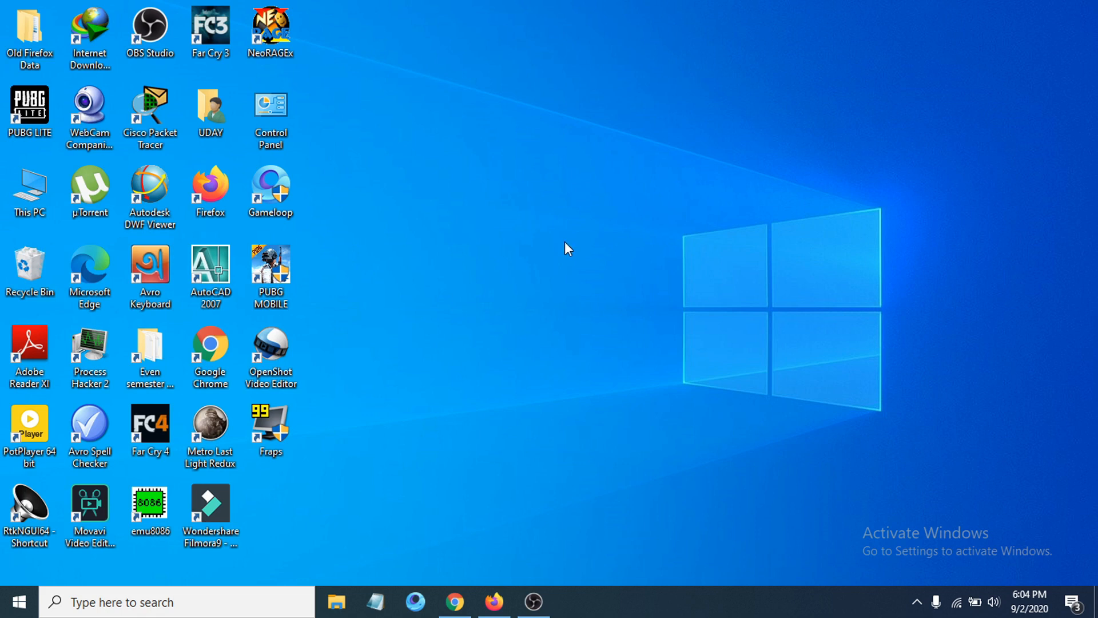
pyautogui.moveTo(574, 248)
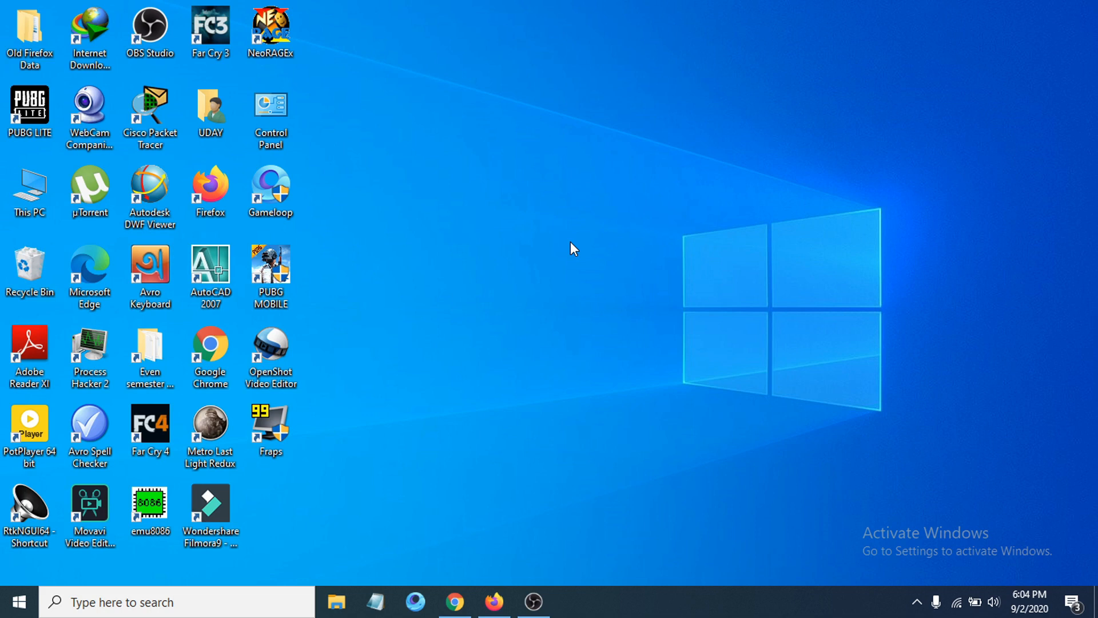
pyautogui.moveTo(416, 319)
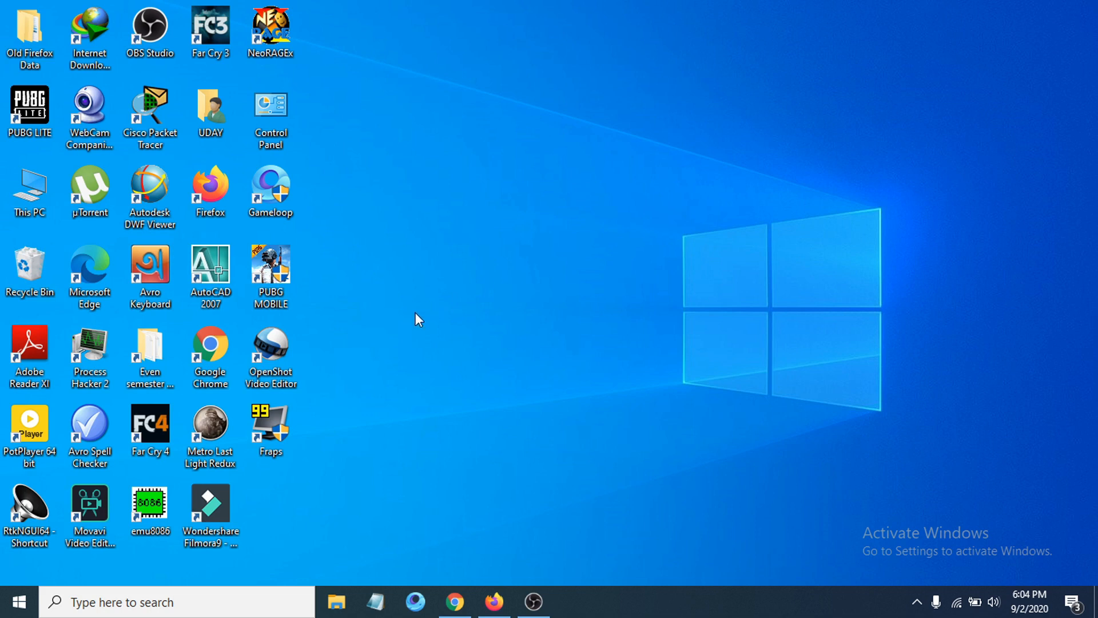
# Open Windows Settings and reveal the lower categories, including Update & Security
pyautogui.click(17, 602)
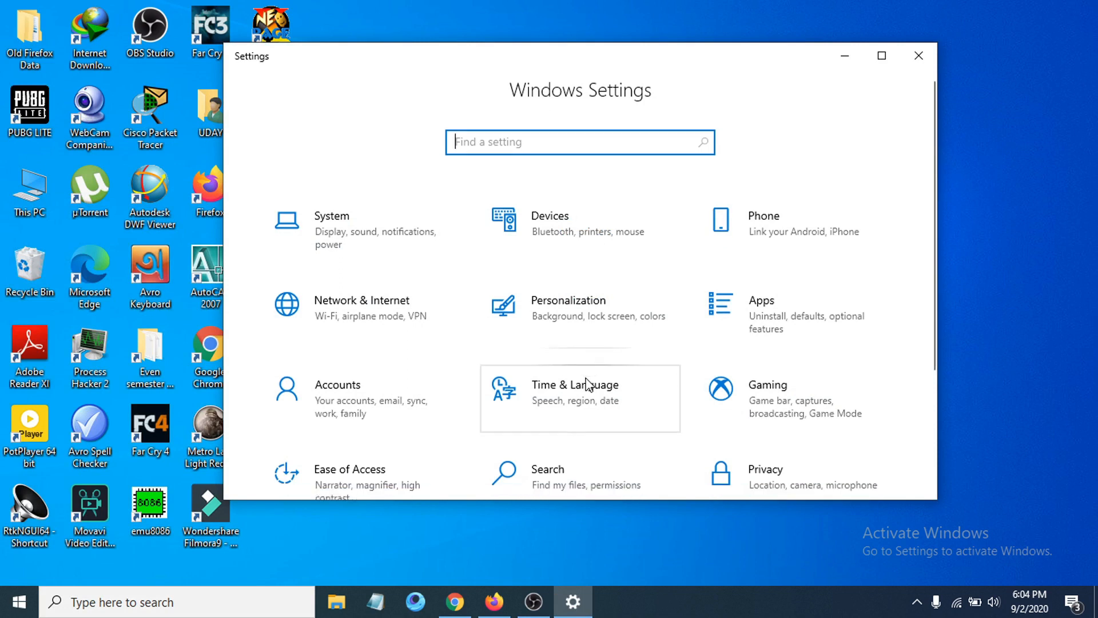
pyautogui.scroll(-3)
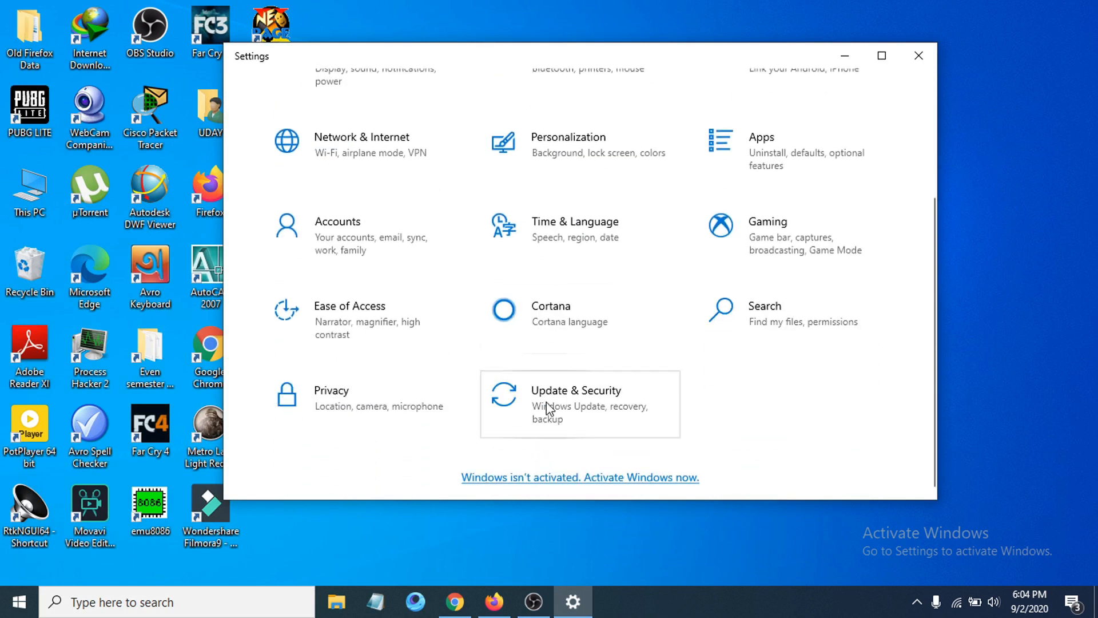
# Go to Update & Security and open its Windows Security page
pyautogui.click(575, 390)
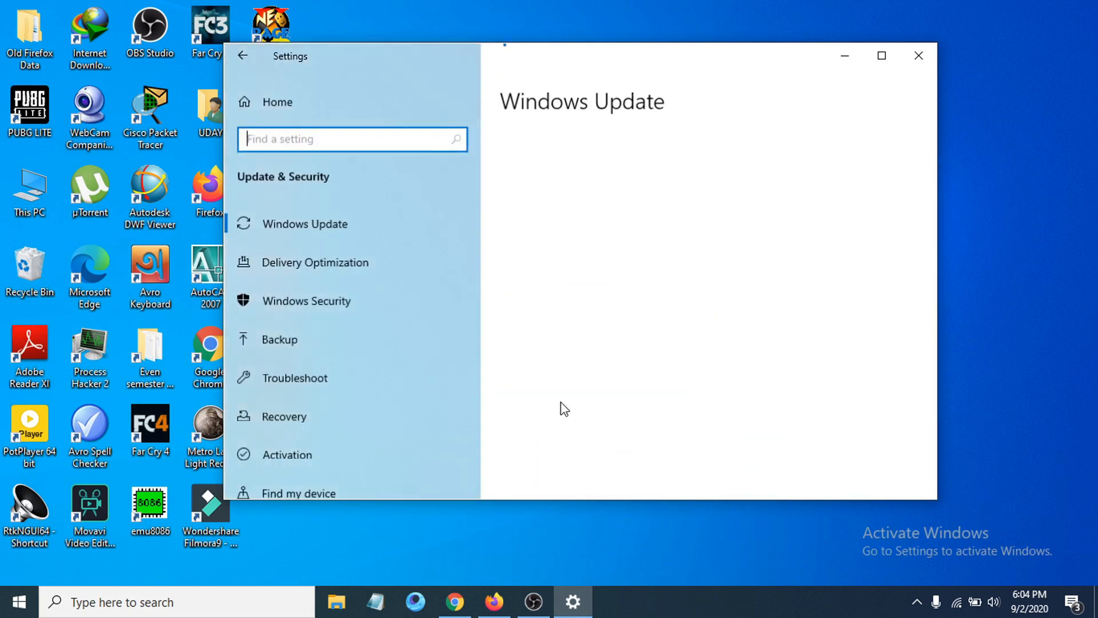
pyautogui.moveTo(507, 308)
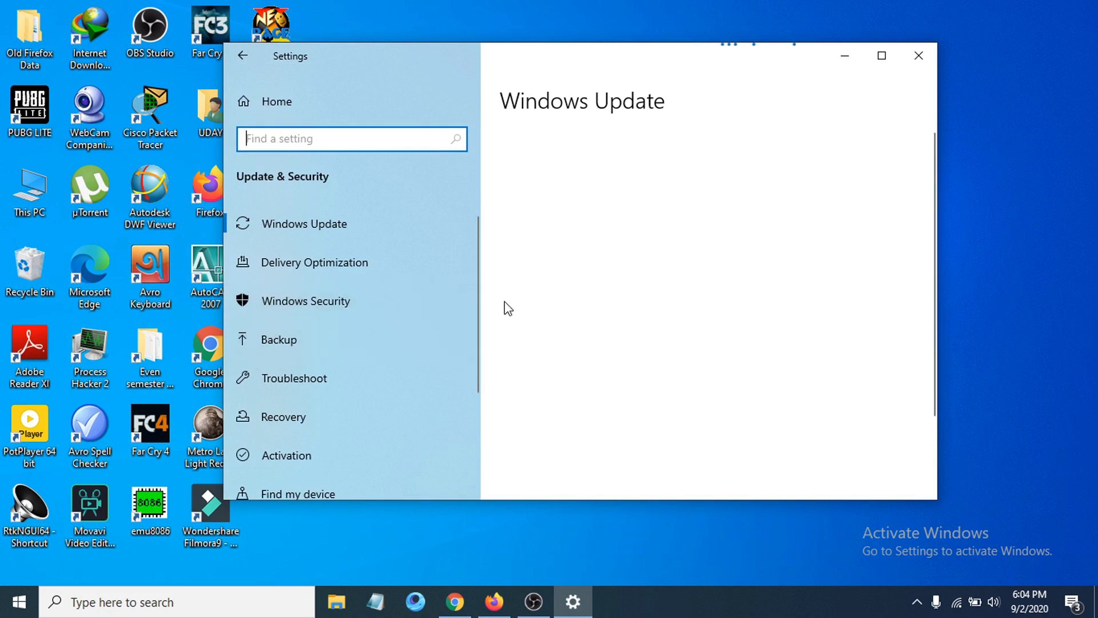
pyautogui.moveTo(317, 308)
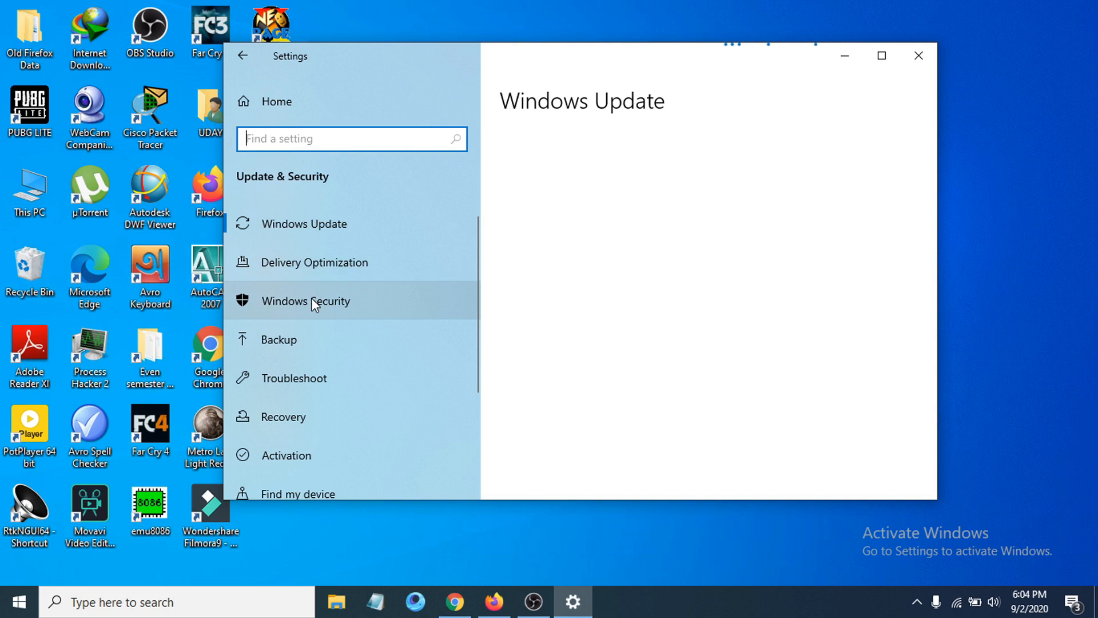
pyautogui.click(306, 301)
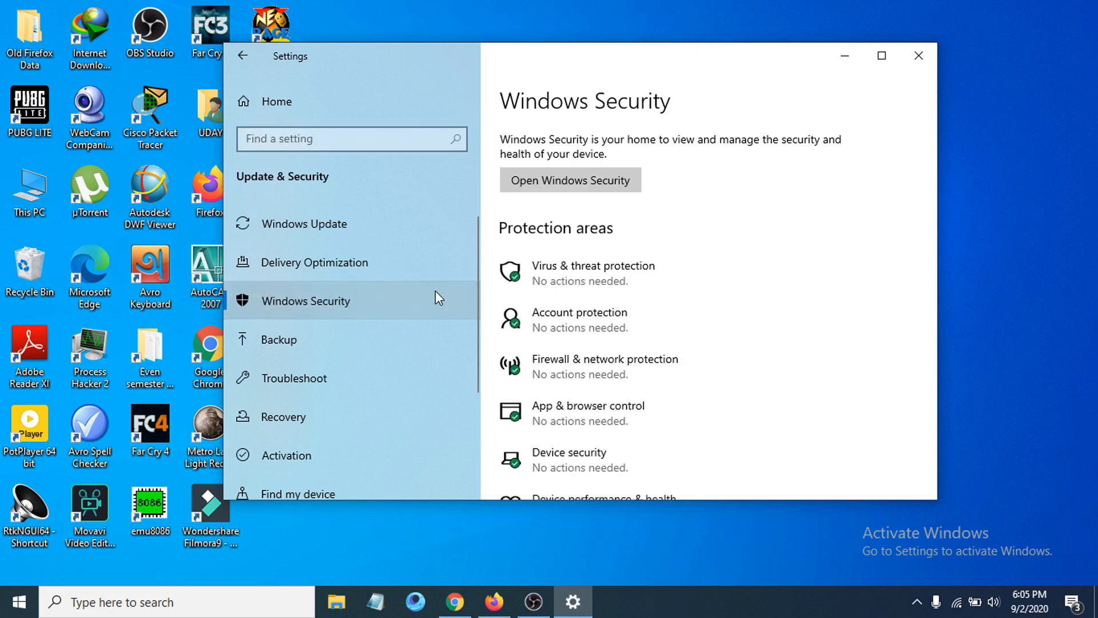
pyautogui.moveTo(619, 273)
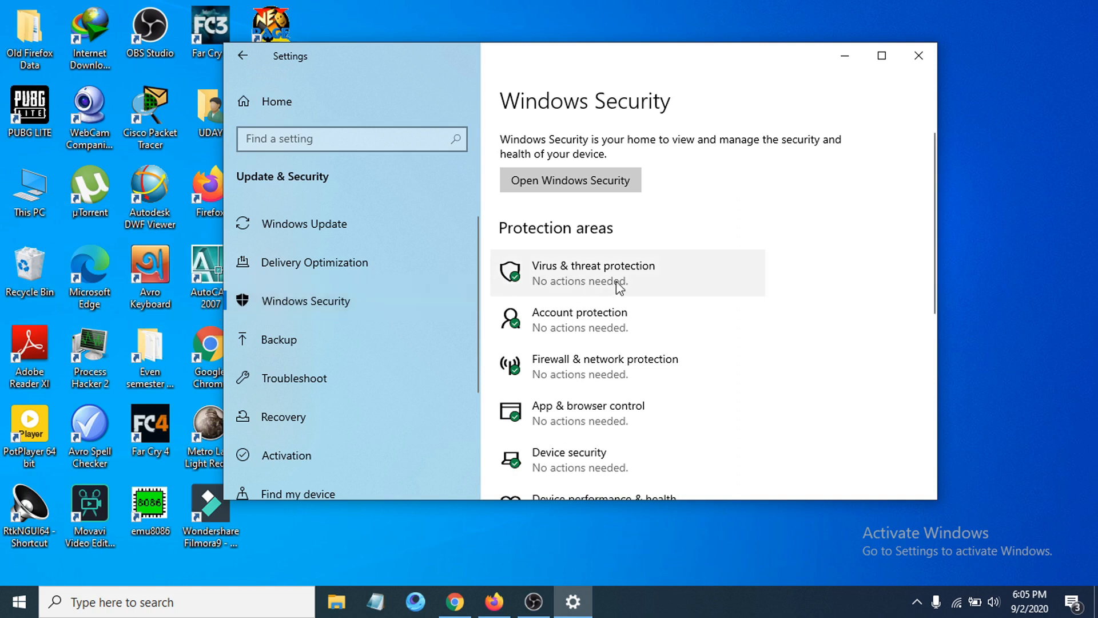
pyautogui.moveTo(592, 319)
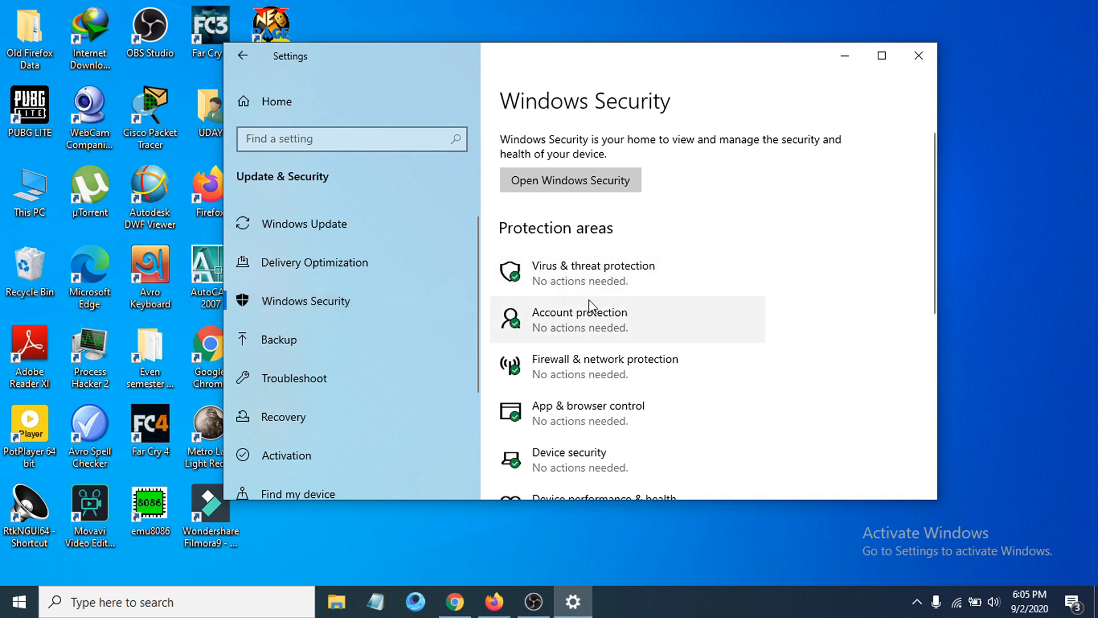
pyautogui.moveTo(584, 272)
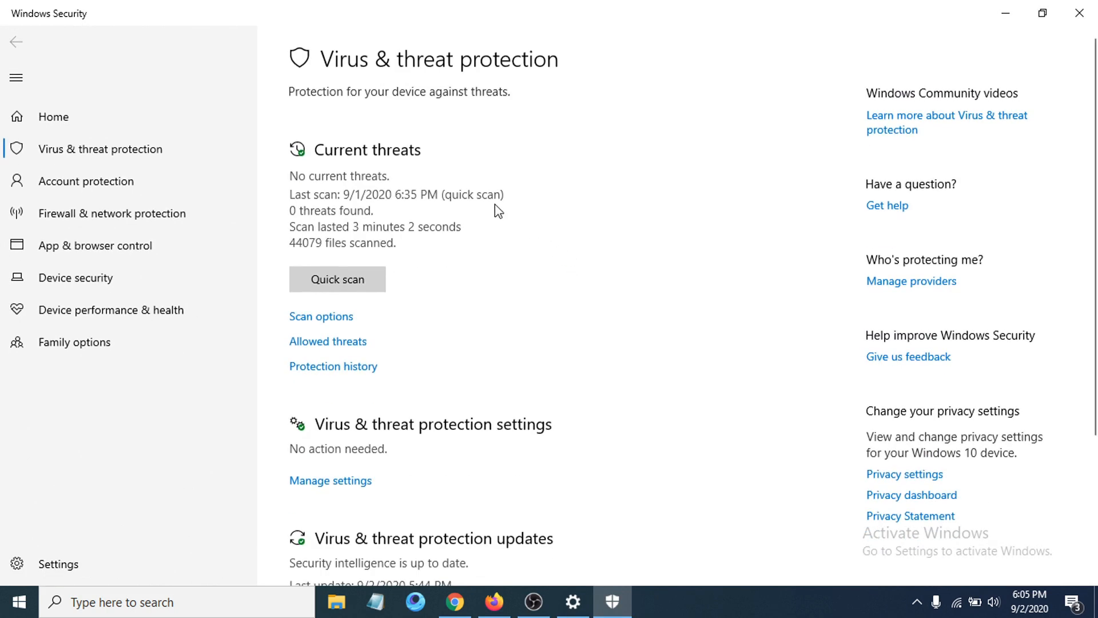
pyautogui.moveTo(442, 363)
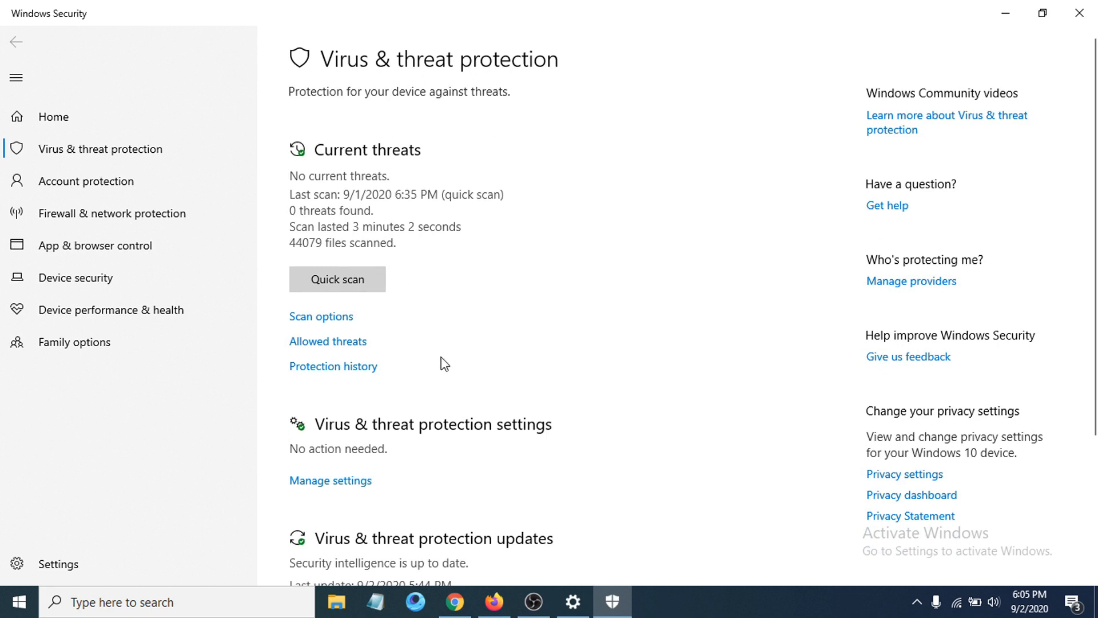
# Scroll the Virus & threat protection page to reveal its settings section
pyautogui.scroll(-3)
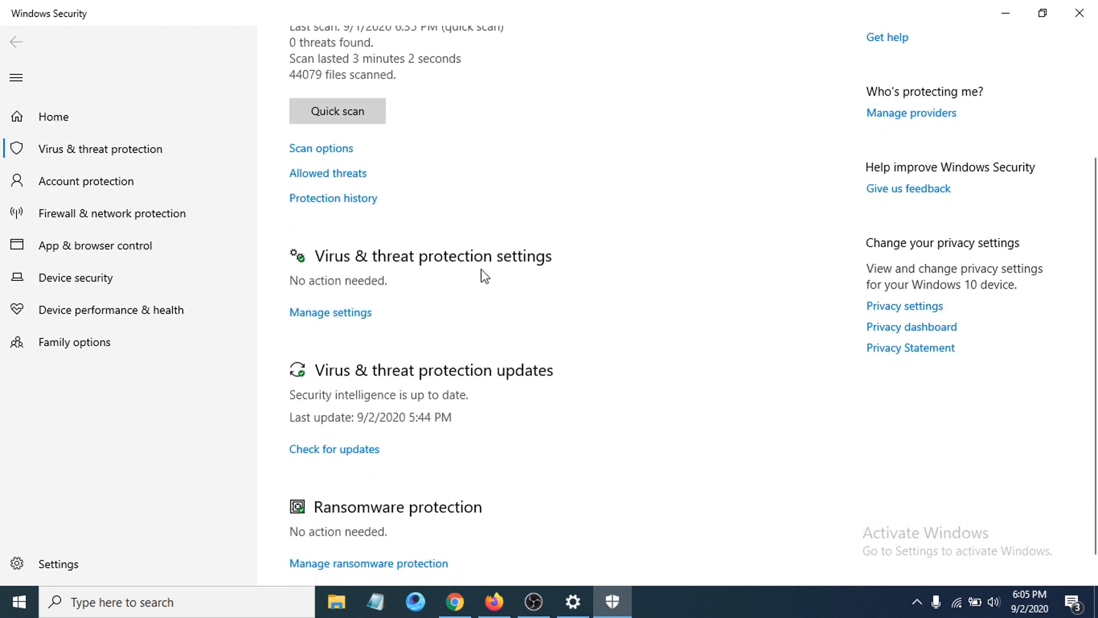
pyautogui.moveTo(330, 313)
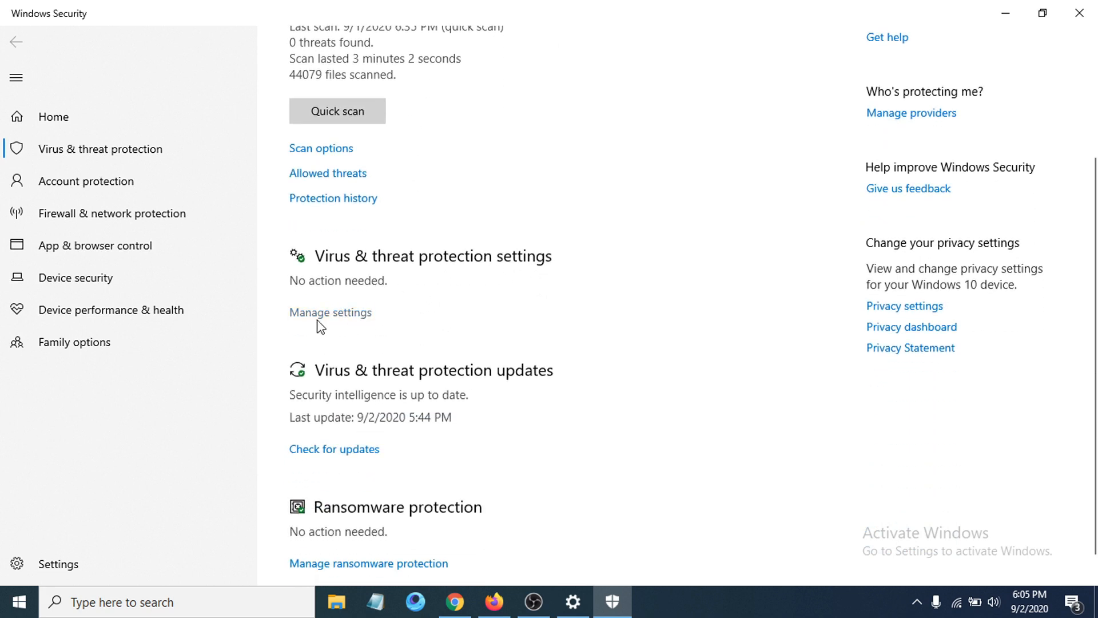
pyautogui.moveTo(335, 320)
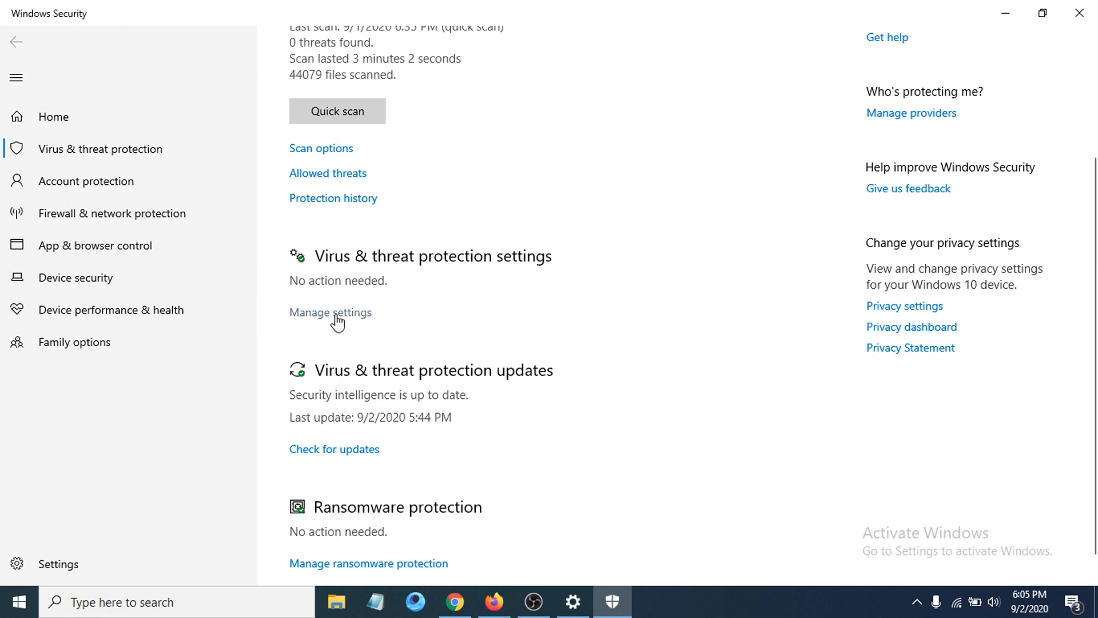
# Open Manage settings for Virus & threat protection
pyautogui.click(330, 312)
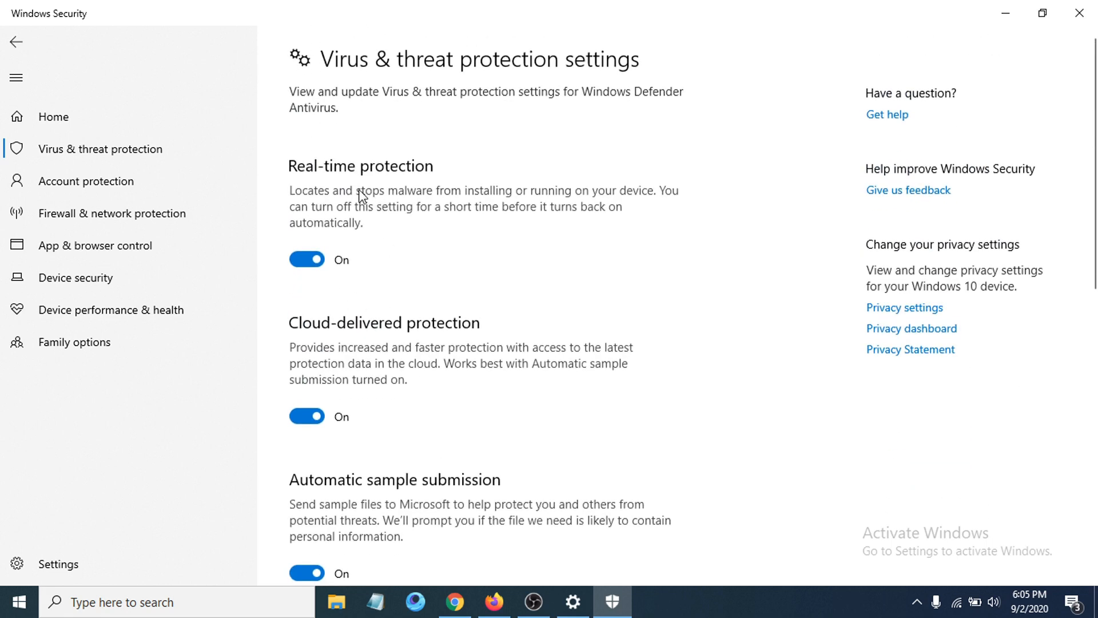
pyautogui.moveTo(577, 187)
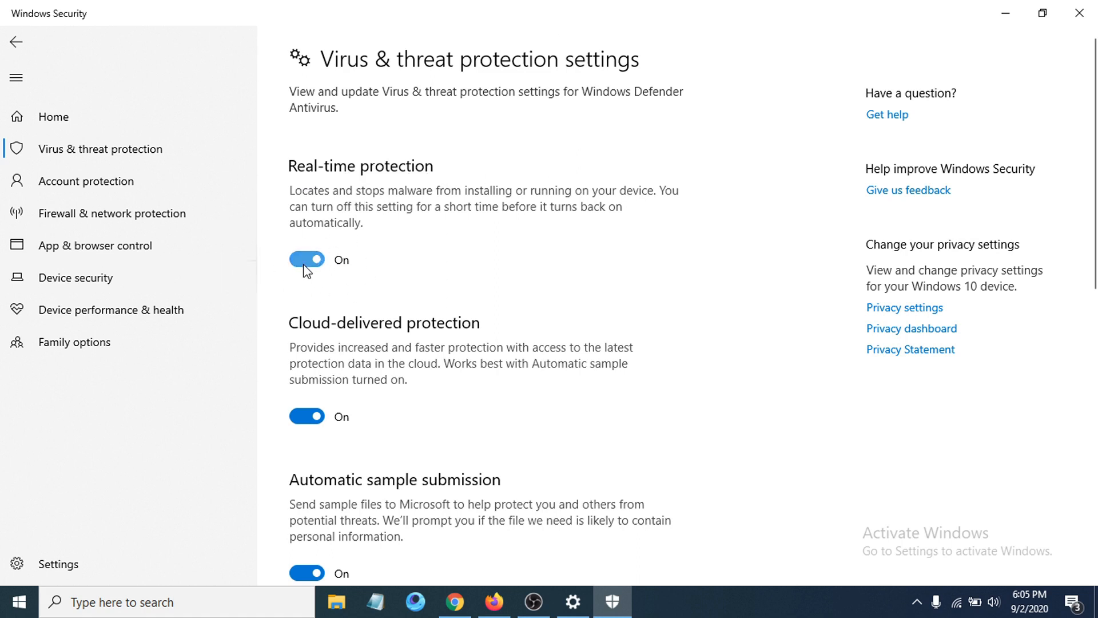
# Switch Real-time protection off, accepting the device-vulnerable warning
pyautogui.click(307, 260)
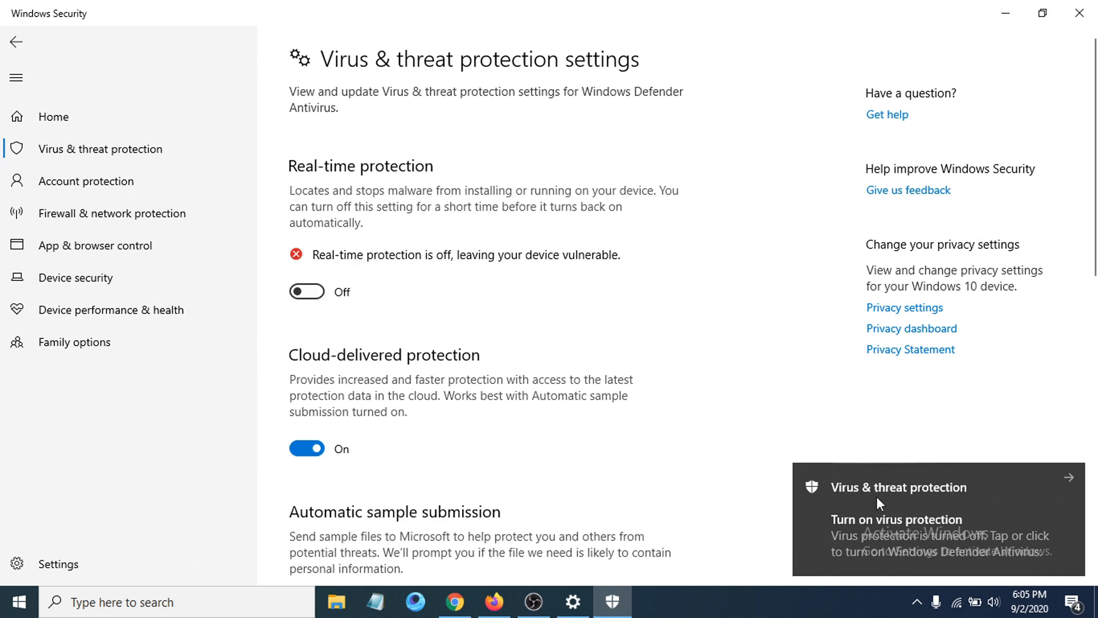
pyautogui.moveTo(831, 375)
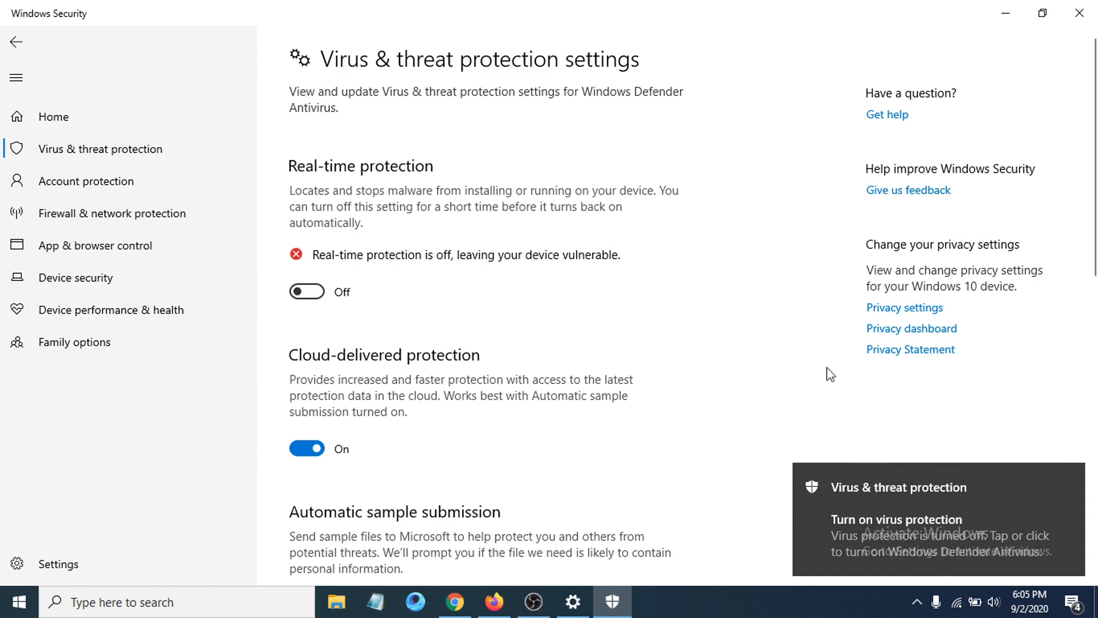
pyautogui.moveTo(620, 311)
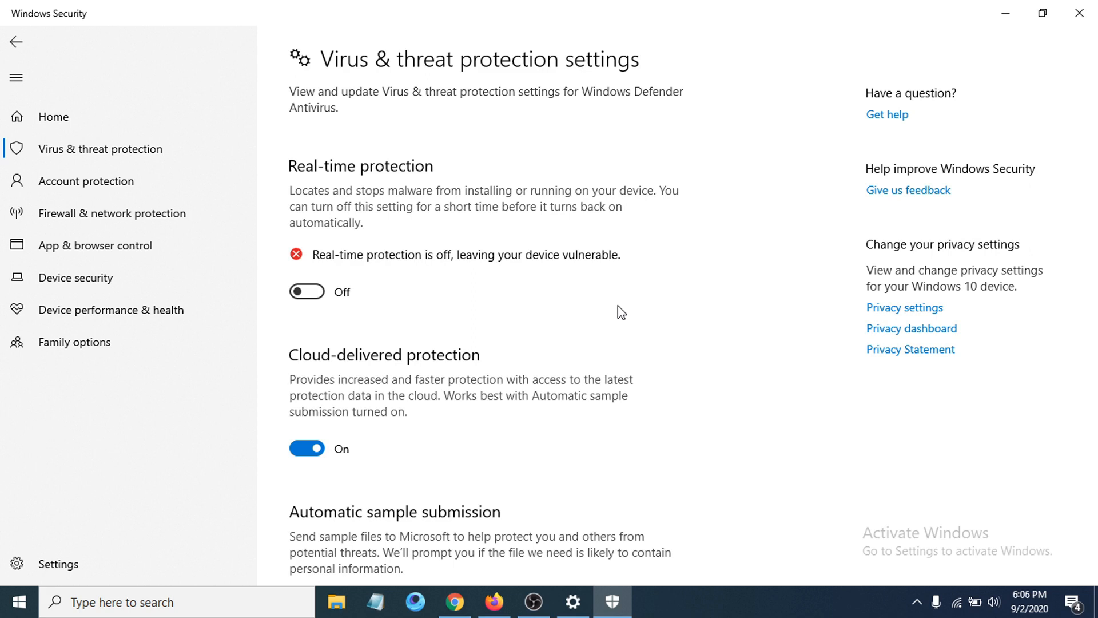
pyautogui.moveTo(310, 226)
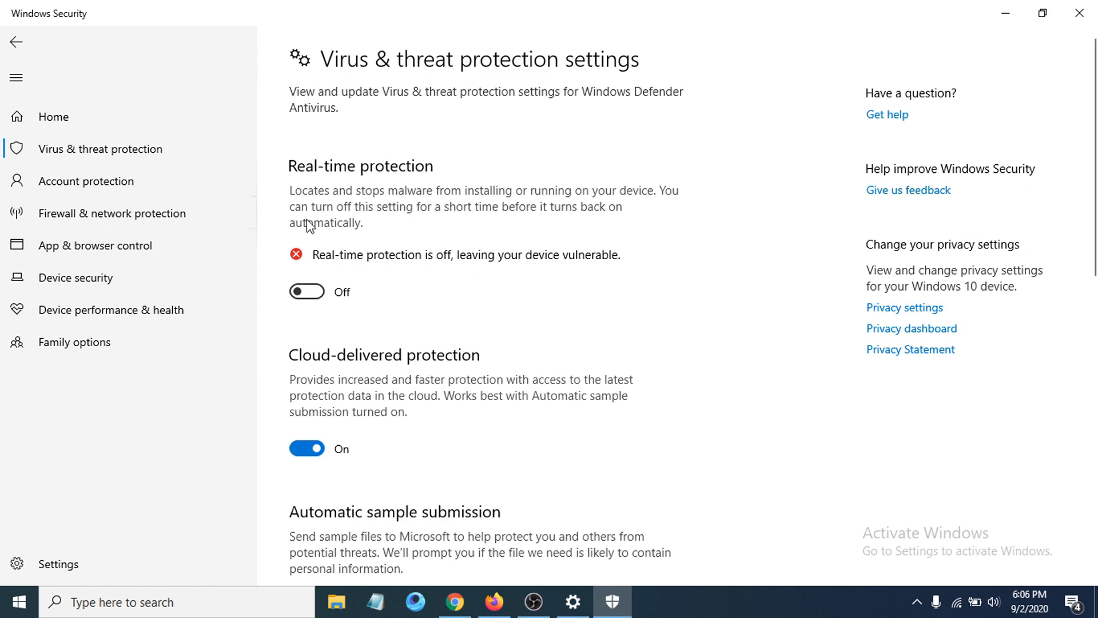
pyautogui.moveTo(291, 220)
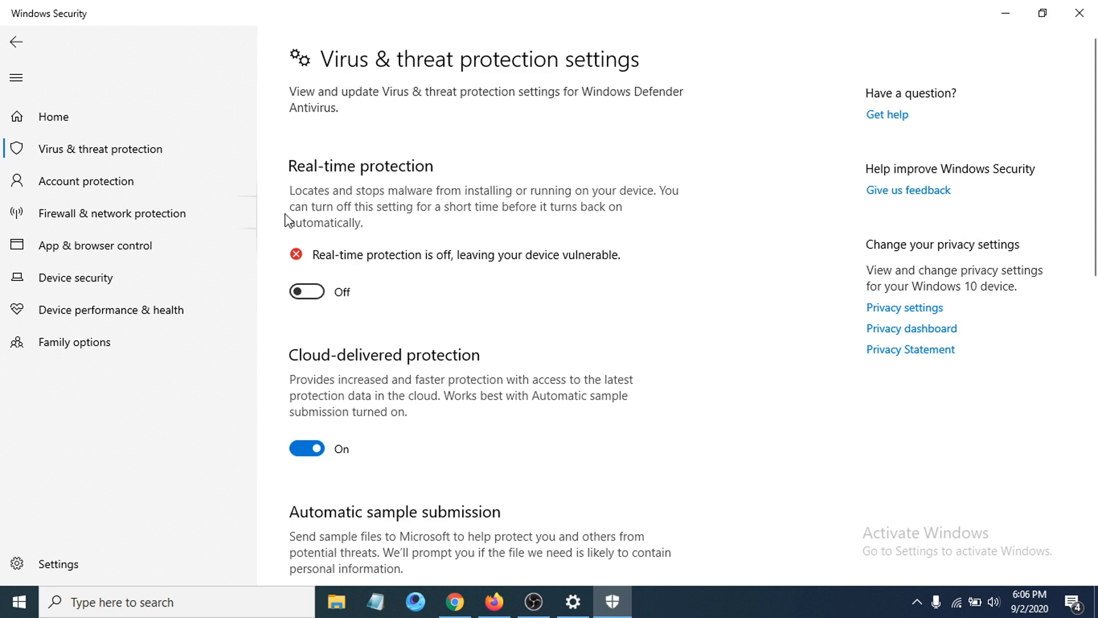
pyautogui.moveTo(510, 352)
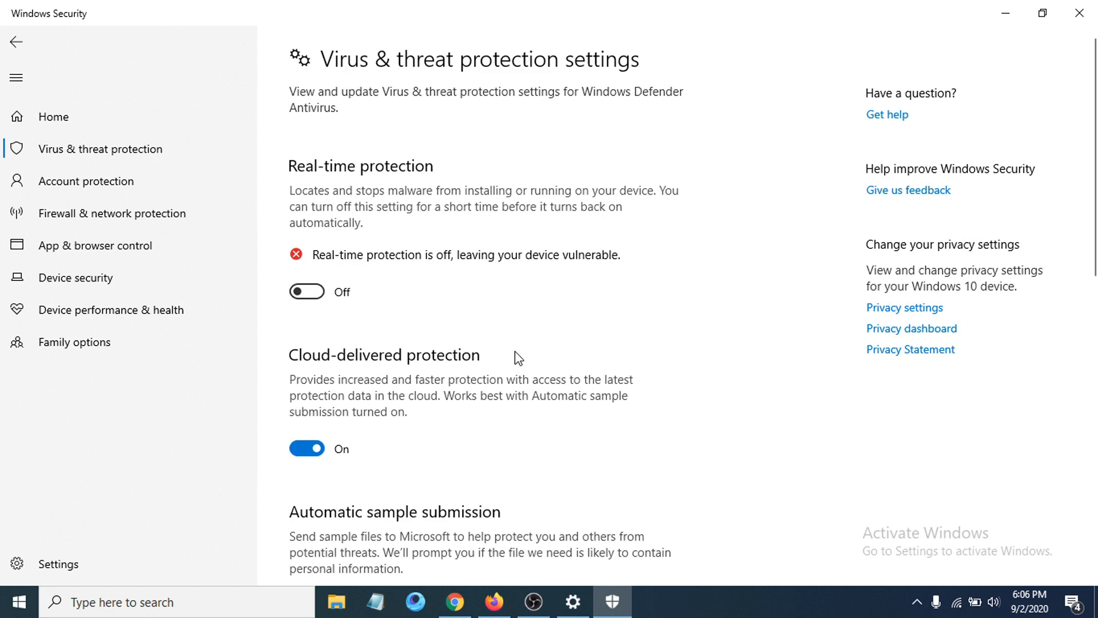
pyautogui.moveTo(307, 292)
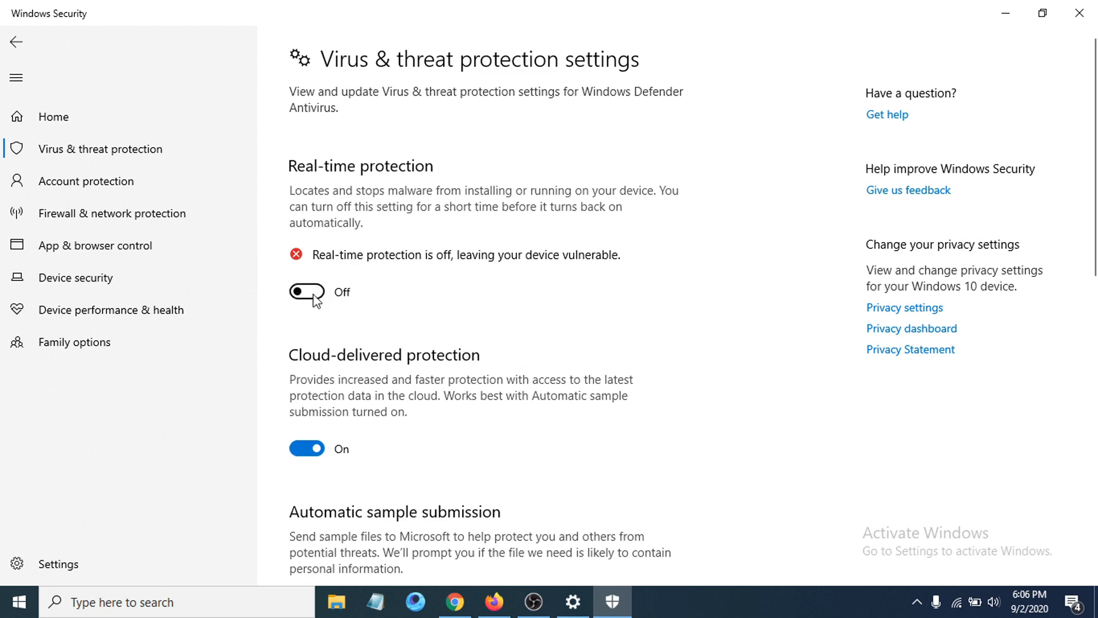
pyautogui.moveTo(447, 316)
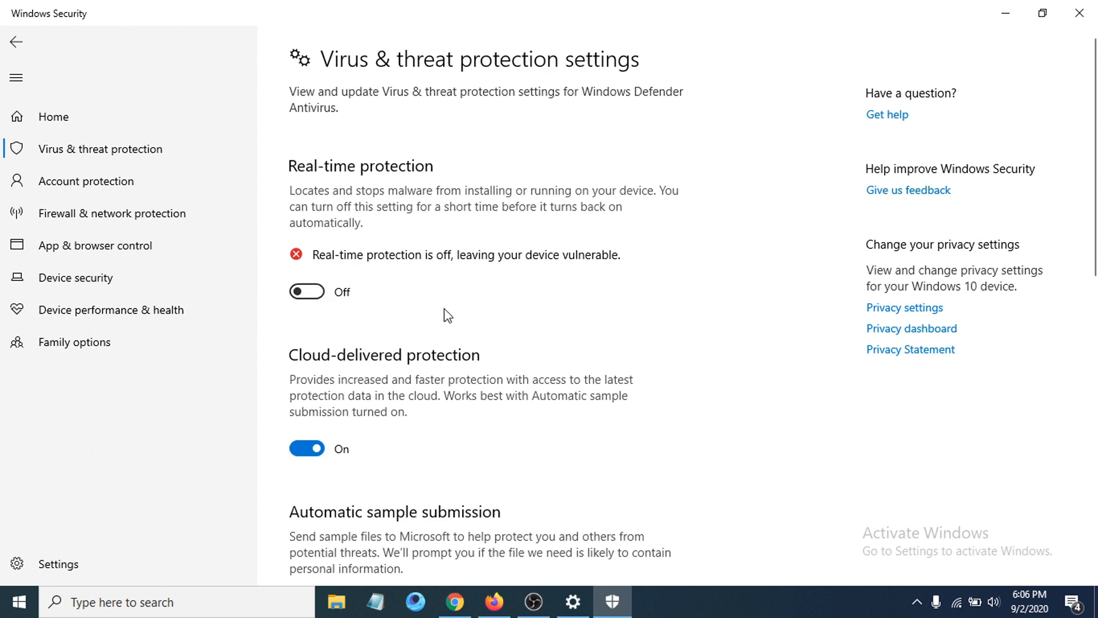
pyautogui.moveTo(461, 333)
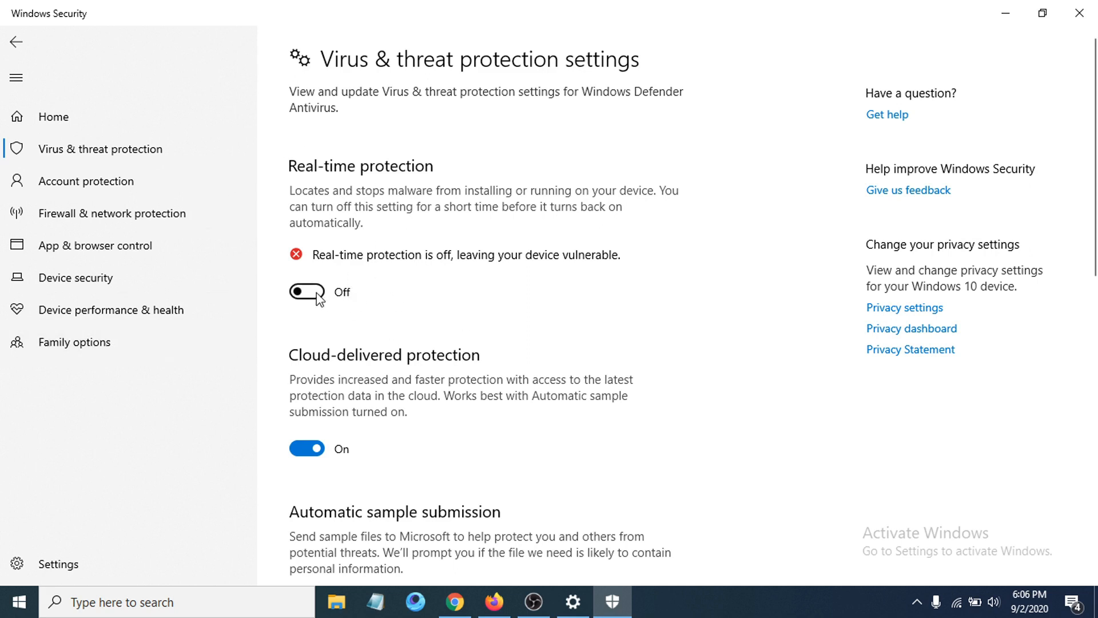
# Switch Real-time protection back on
pyautogui.click(306, 292)
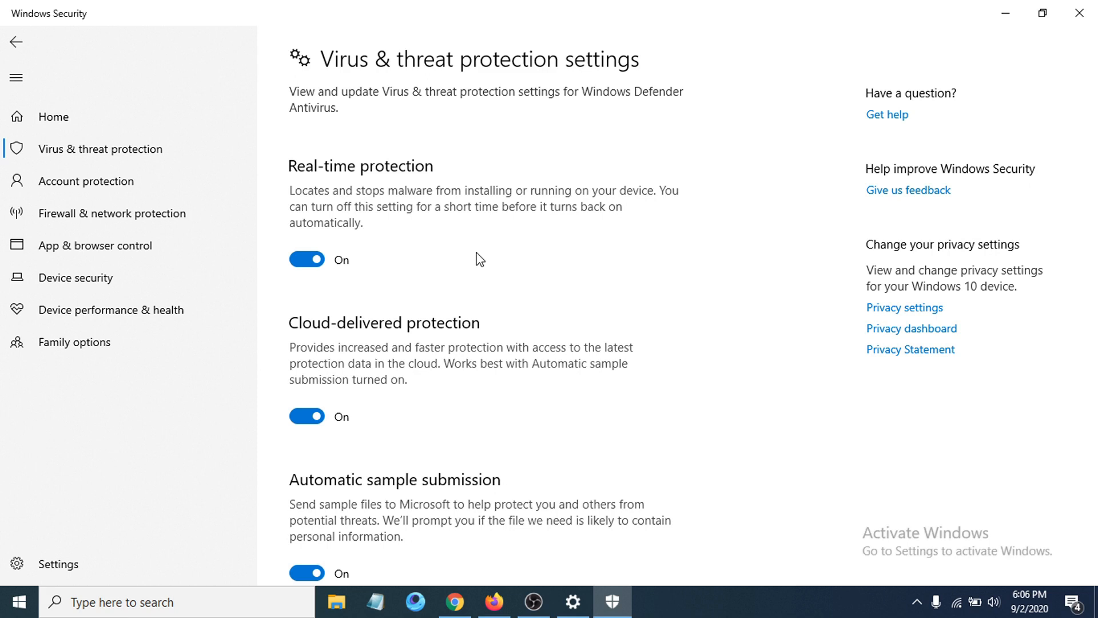
pyautogui.moveTo(526, 244)
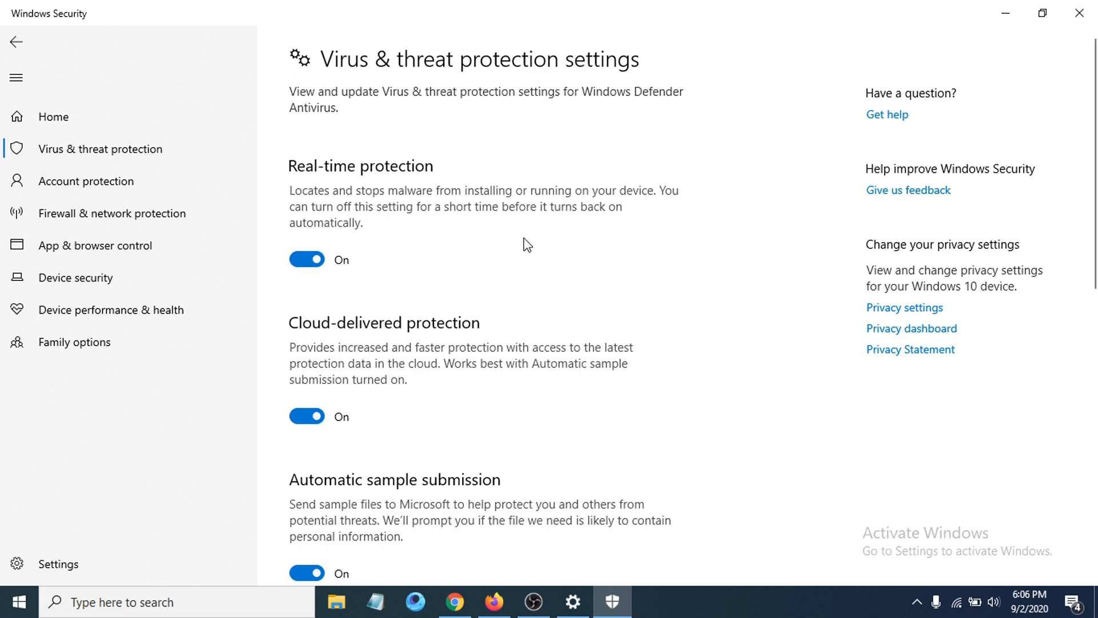